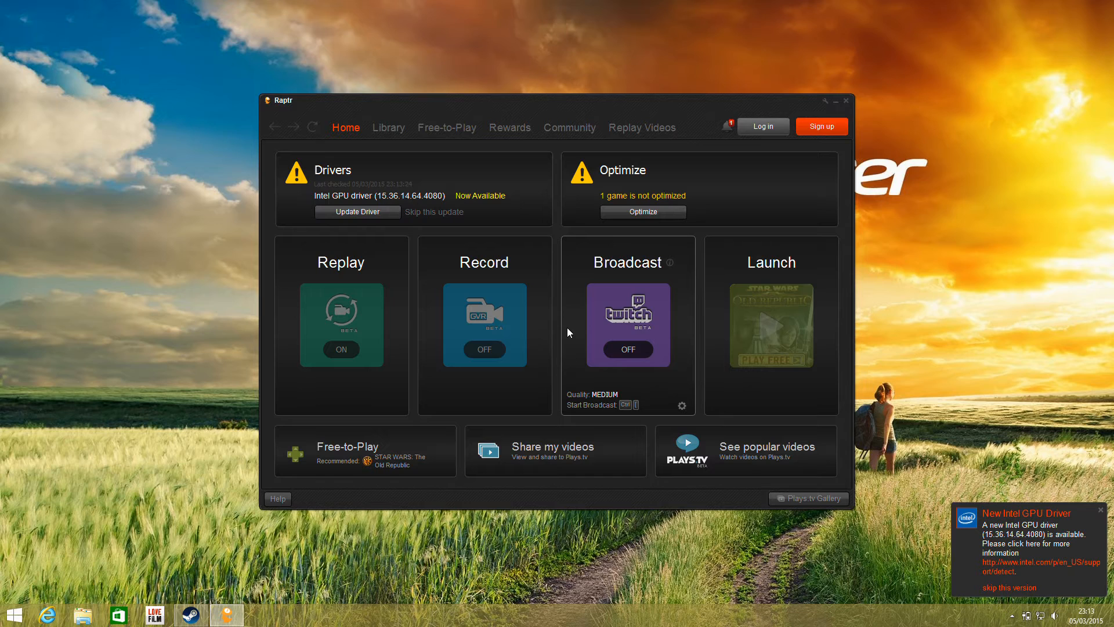
{"action": "mouse_move", "coordinate": [676, 43]}
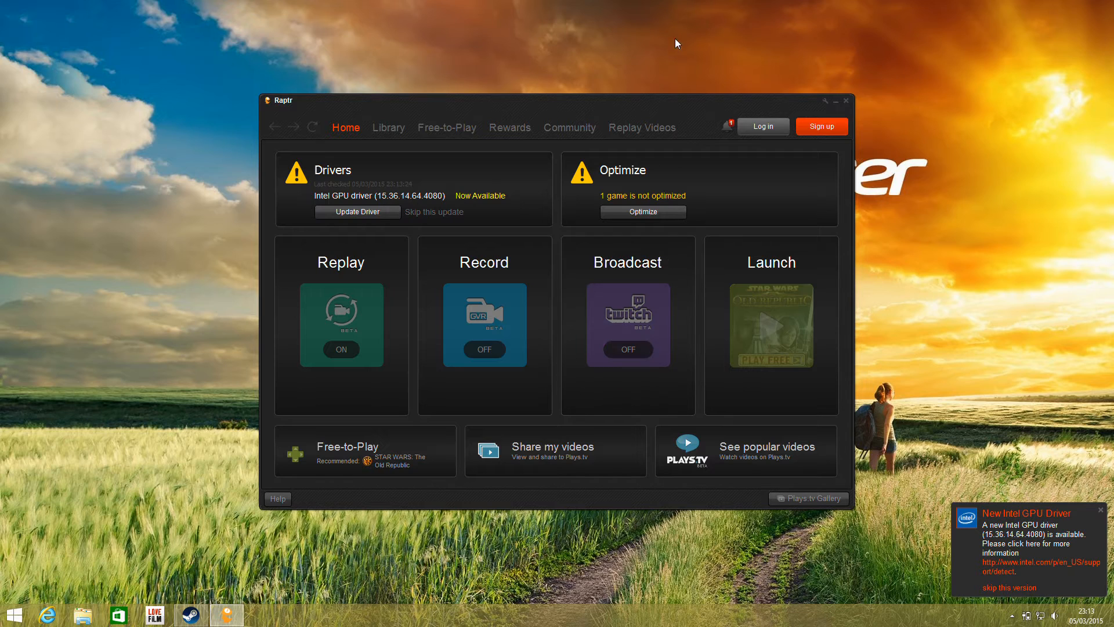
{"action": "mouse_move", "coordinate": [366, 215]}
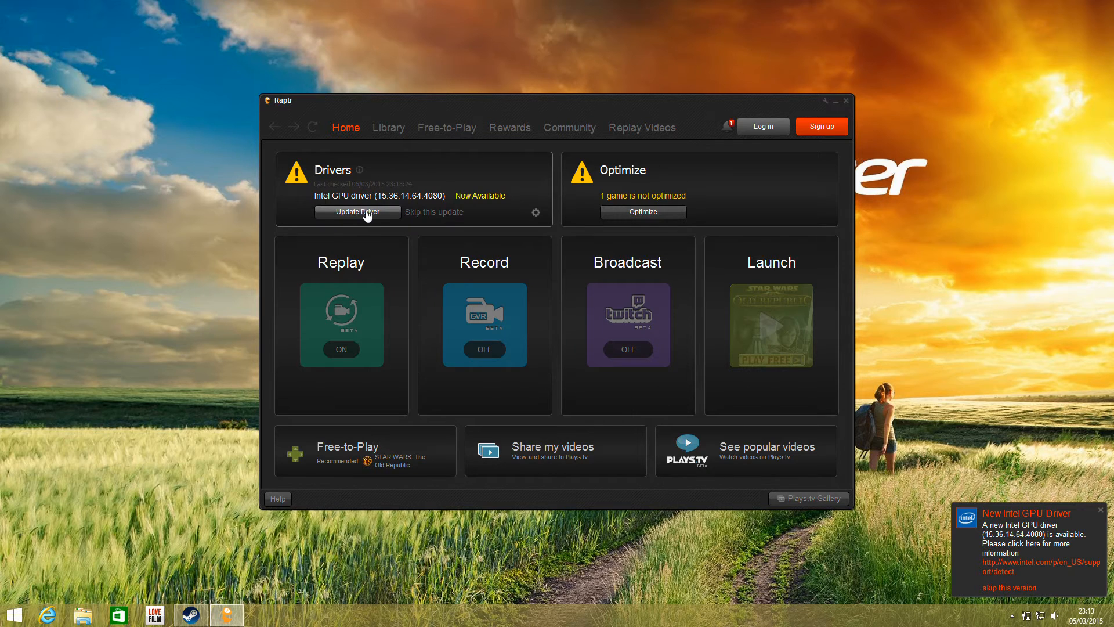
{"action": "mouse_move", "coordinate": [397, 203]}
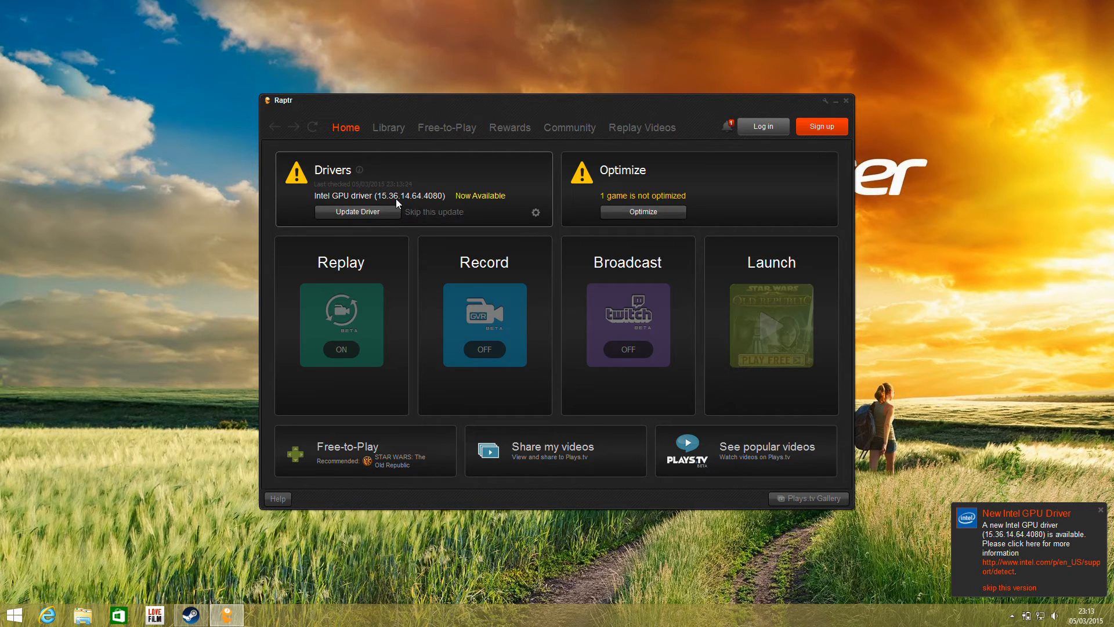
{"action": "mouse_move", "coordinate": [335, 208]}
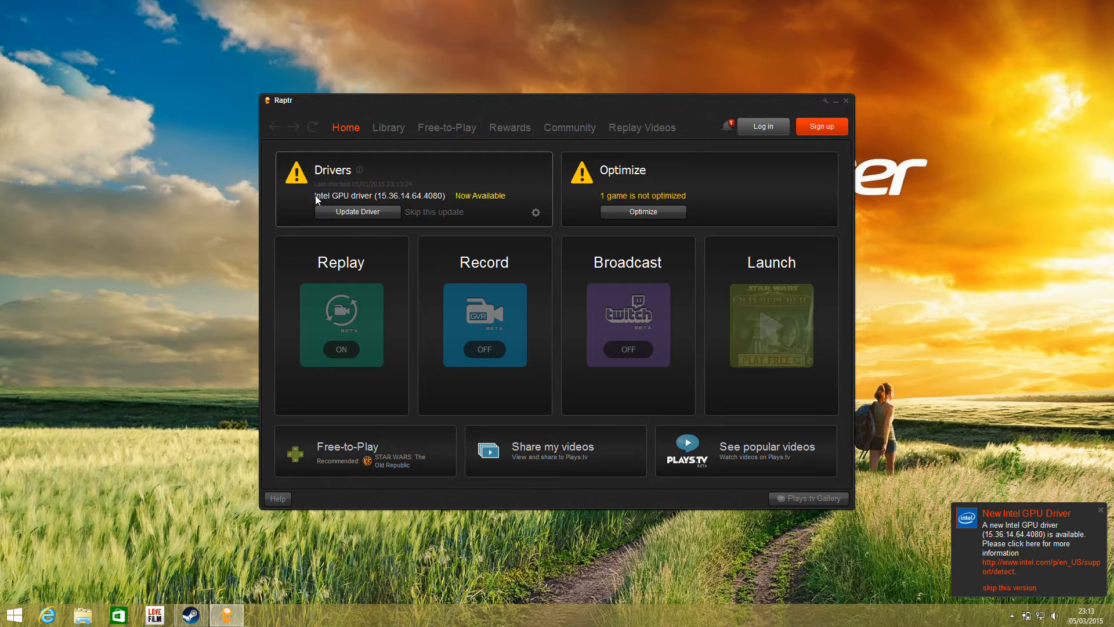
{"action": "mouse_move", "coordinate": [444, 203]}
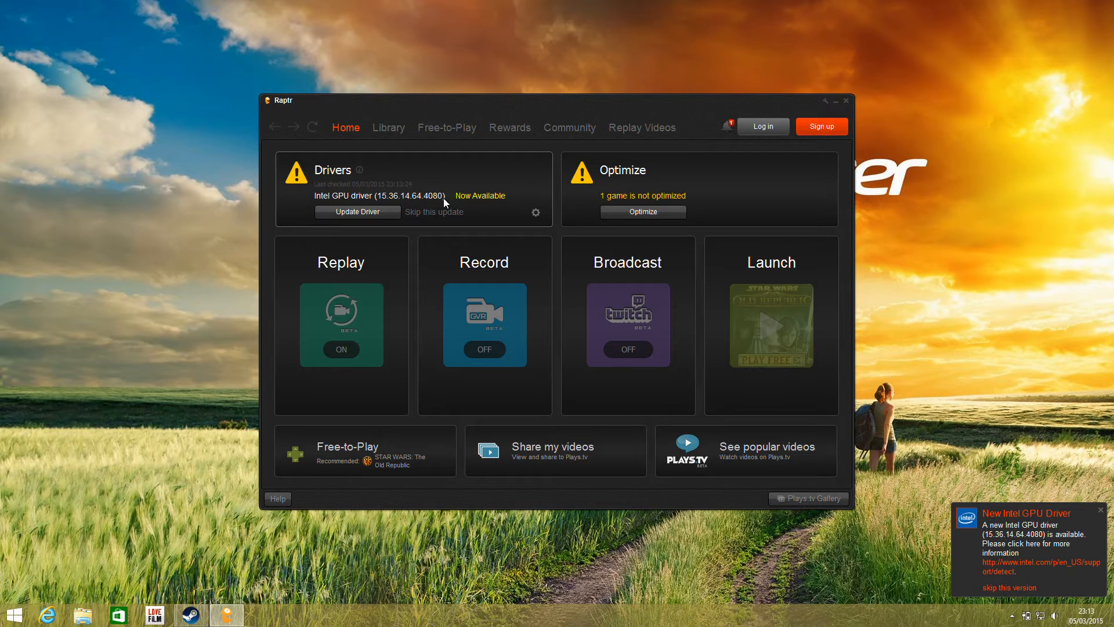
{"action": "mouse_move", "coordinate": [485, 323]}
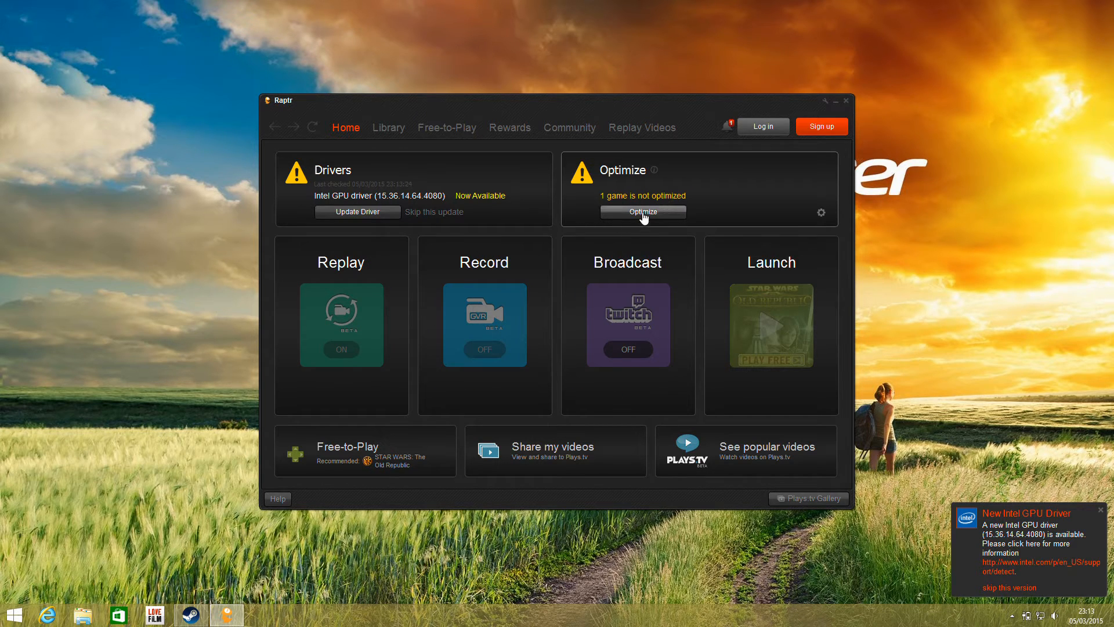
Optimize the remaining unoptimized game and dismiss the Optimization Complete notice
{"action": "left_click", "coordinate": [641, 212]}
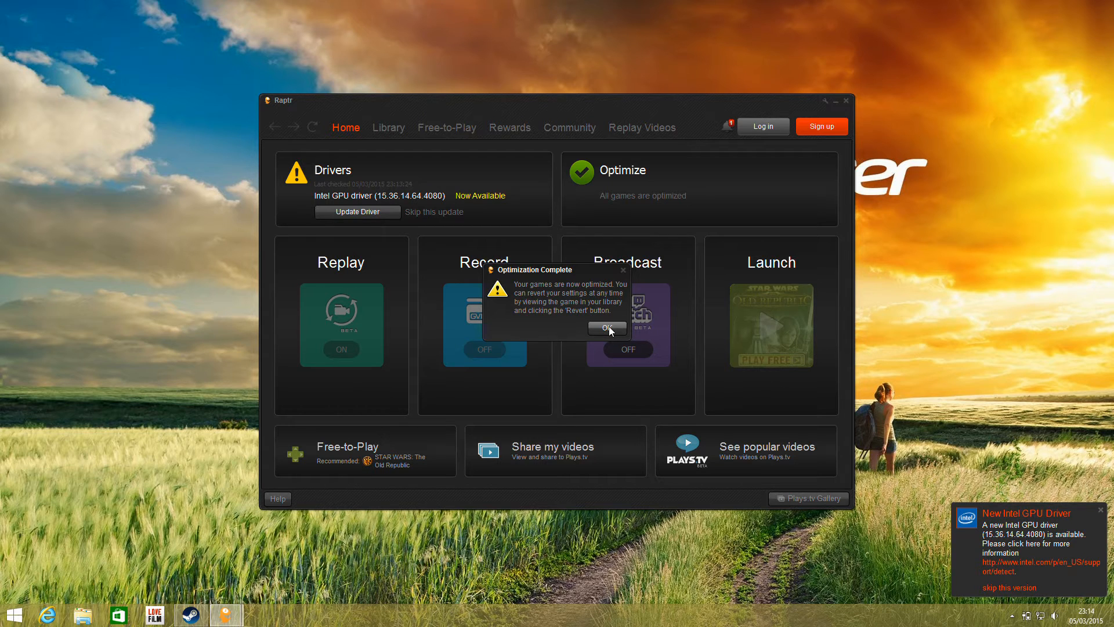
{"action": "left_click", "coordinate": [606, 328]}
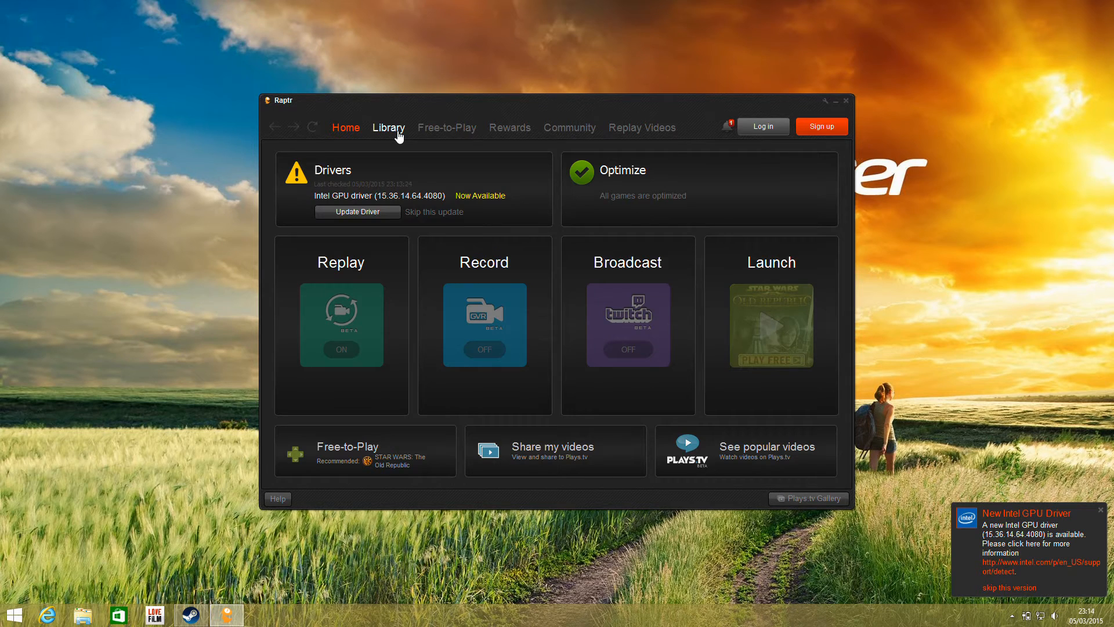
In the Library, revert GRID Autosport and scroll through its current versus optimal values
{"action": "left_click", "coordinate": [389, 127]}
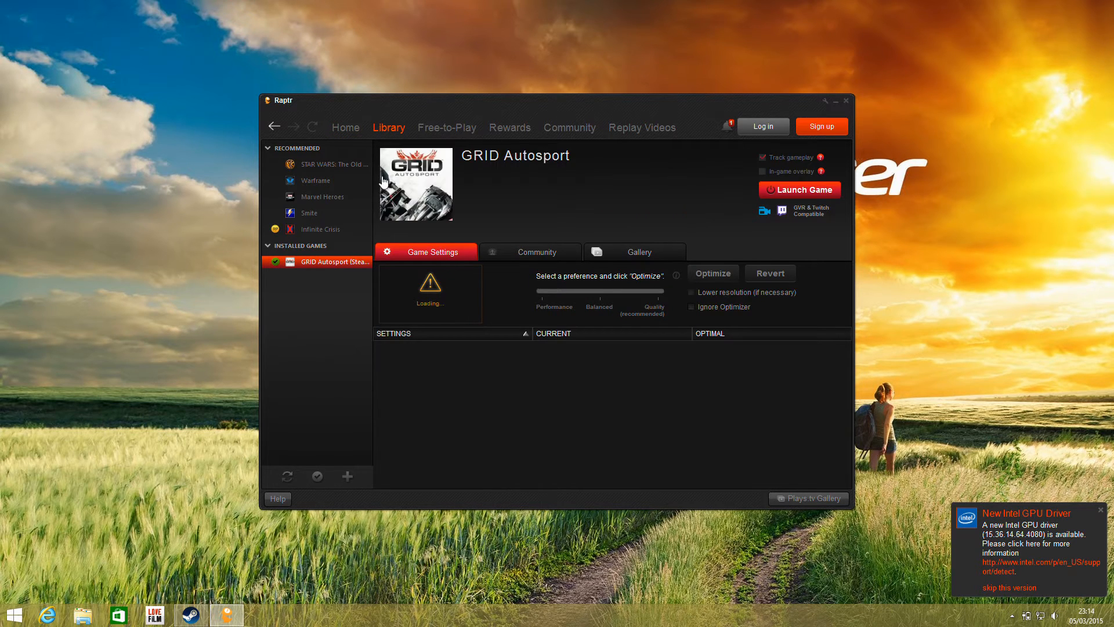
{"action": "left_click", "coordinate": [712, 273]}
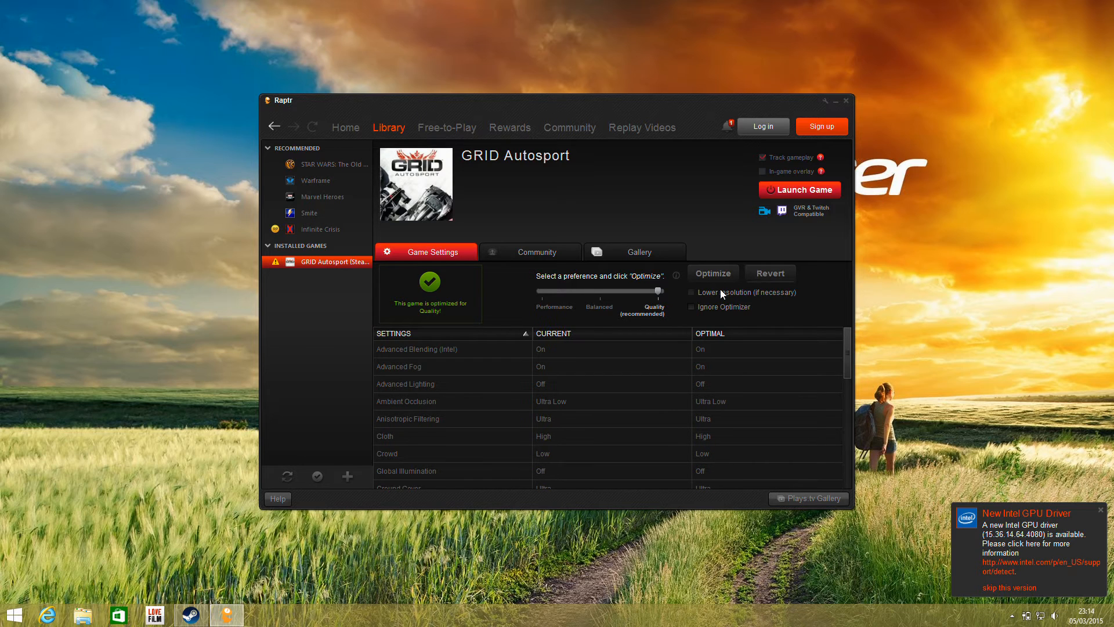
{"action": "left_click", "coordinate": [768, 273]}
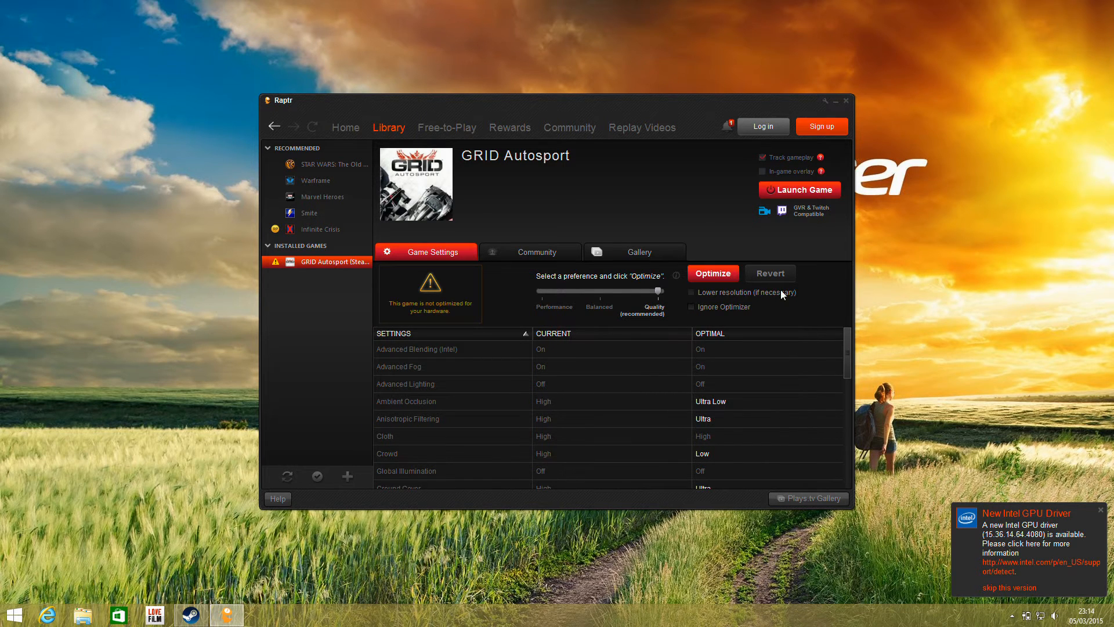
{"action": "scroll", "scroll_direction": "down", "scroll_amount": 3}
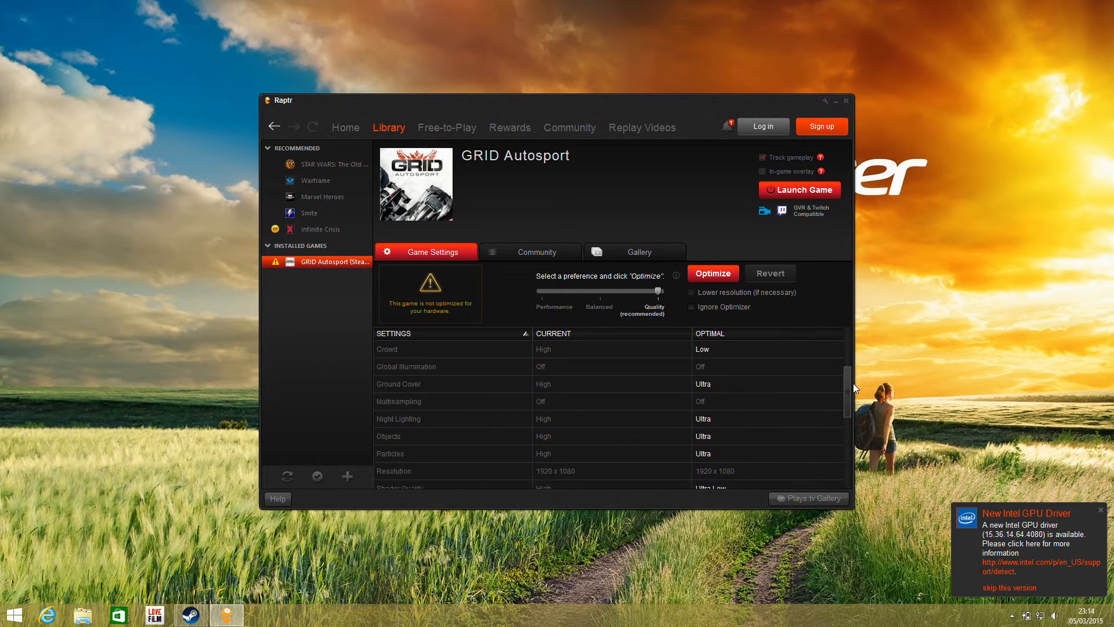
{"action": "scroll", "scroll_direction": "down", "scroll_amount": 3}
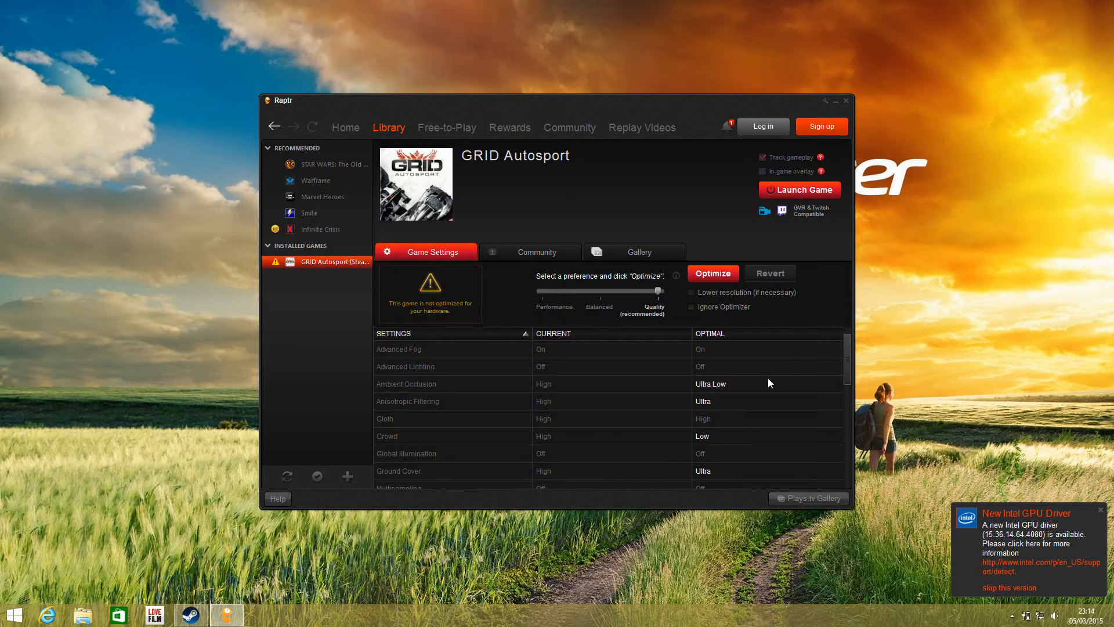
Preview GRID Autosport's Balanced preset, return to Quality, and scroll the settings list
{"action": "left_click_drag", "start_coordinate": [656, 291], "coordinate": [599, 290]}
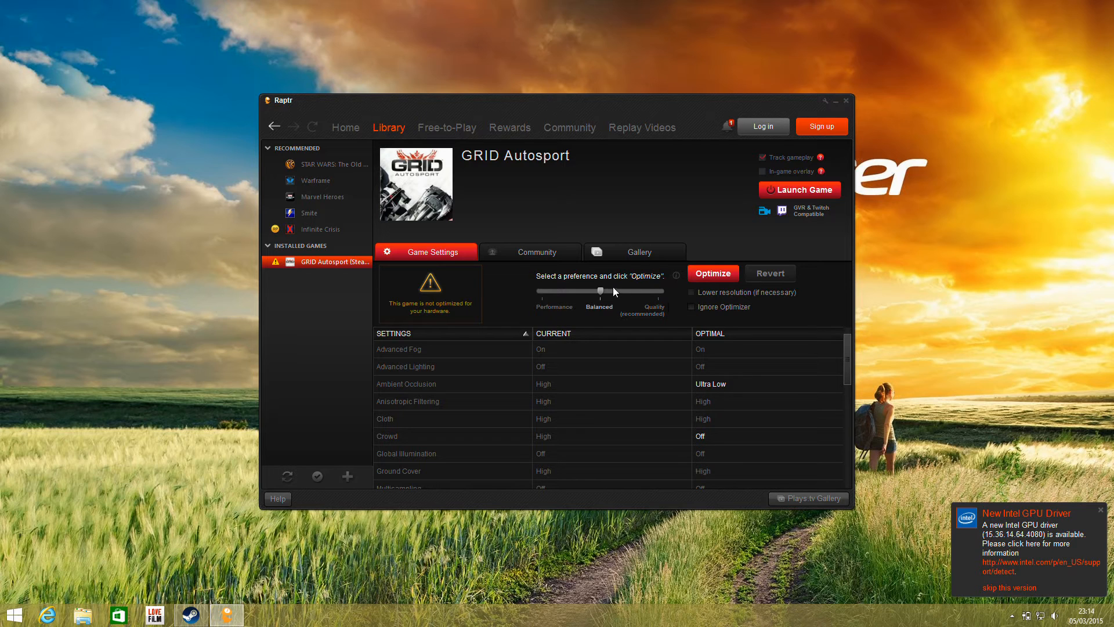
{"action": "left_click_drag", "start_coordinate": [601, 291], "coordinate": [655, 292]}
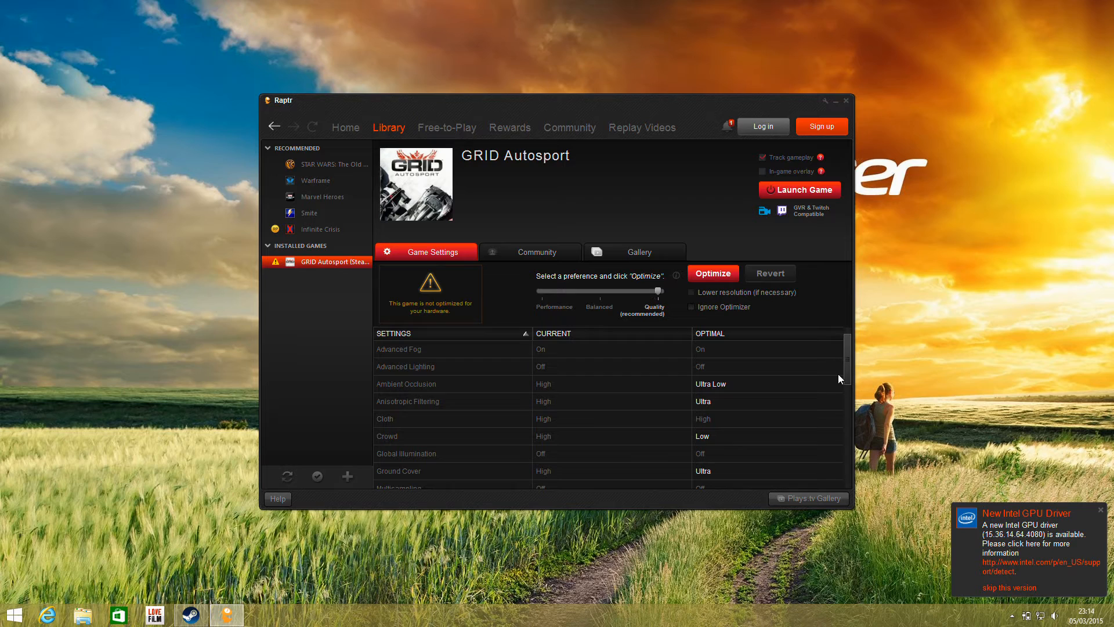
{"action": "scroll", "scroll_direction": "down", "scroll_amount": 3}
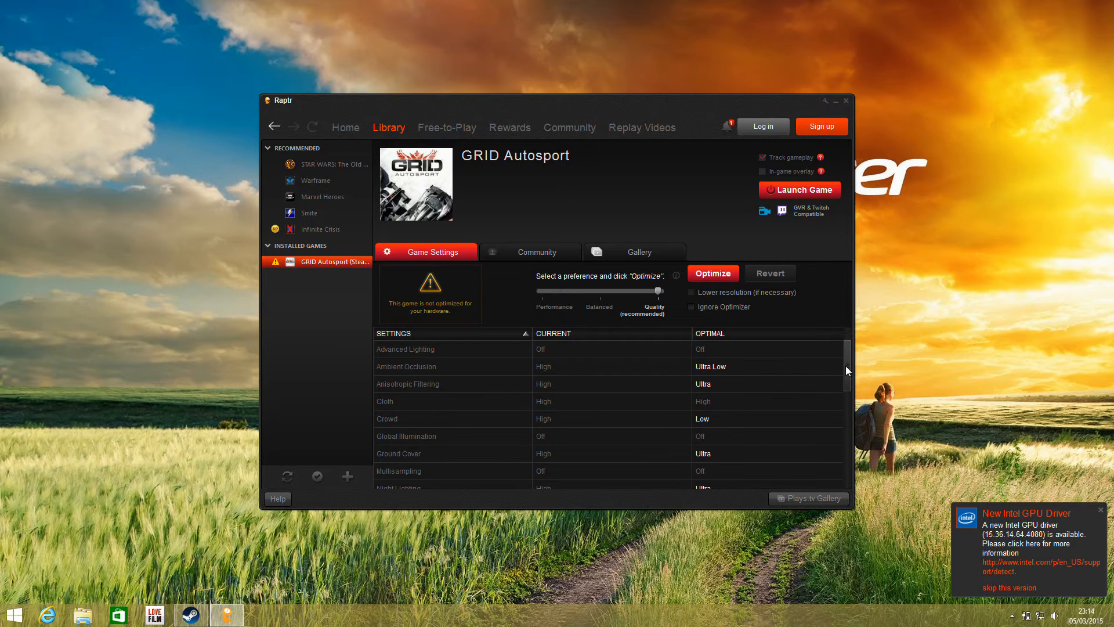
{"action": "mouse_move", "coordinate": [715, 375]}
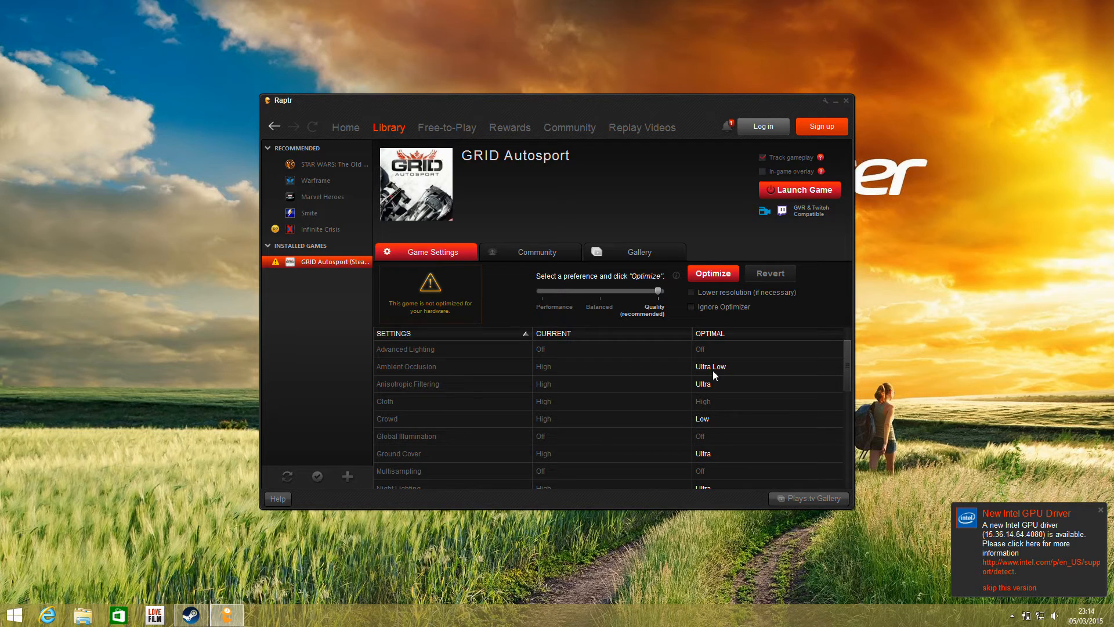
{"action": "mouse_move", "coordinate": [424, 393]}
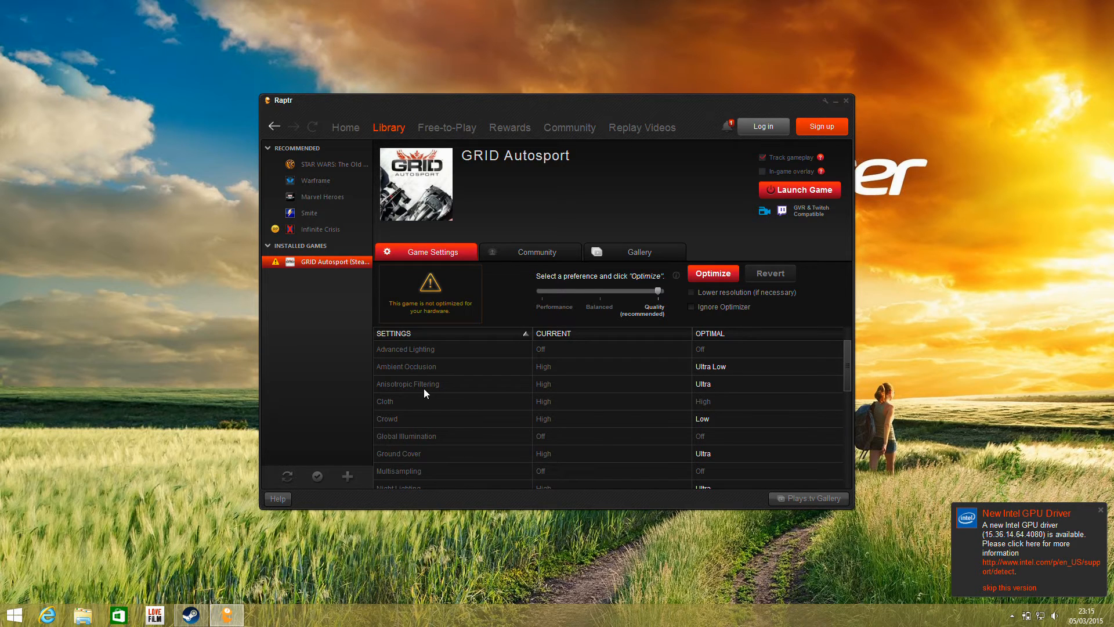
{"action": "mouse_move", "coordinate": [719, 388]}
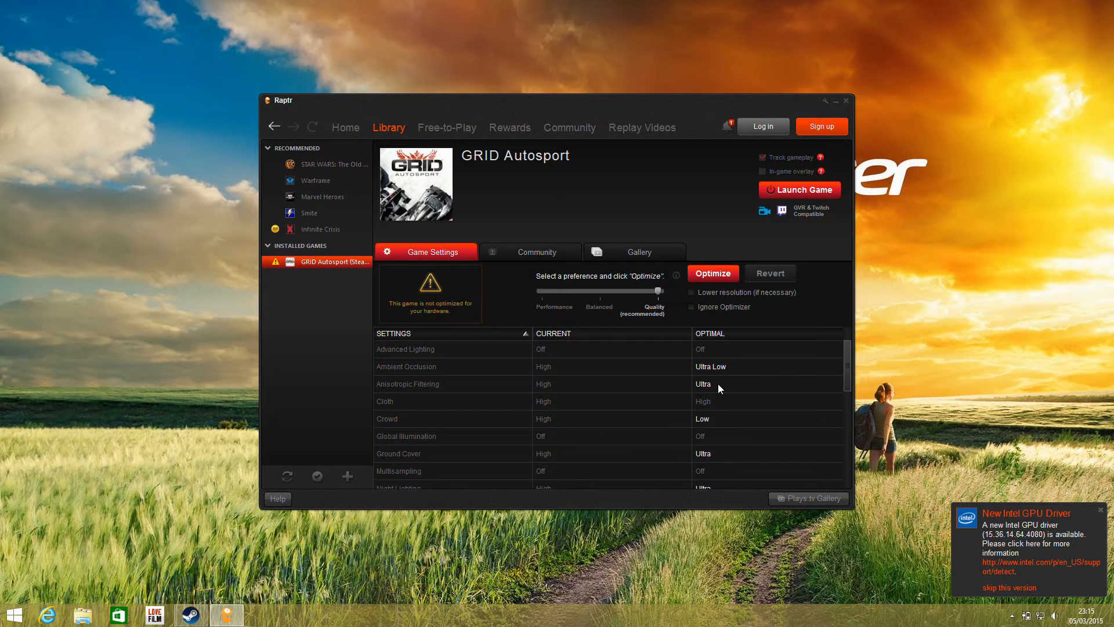
{"action": "mouse_move", "coordinate": [700, 448]}
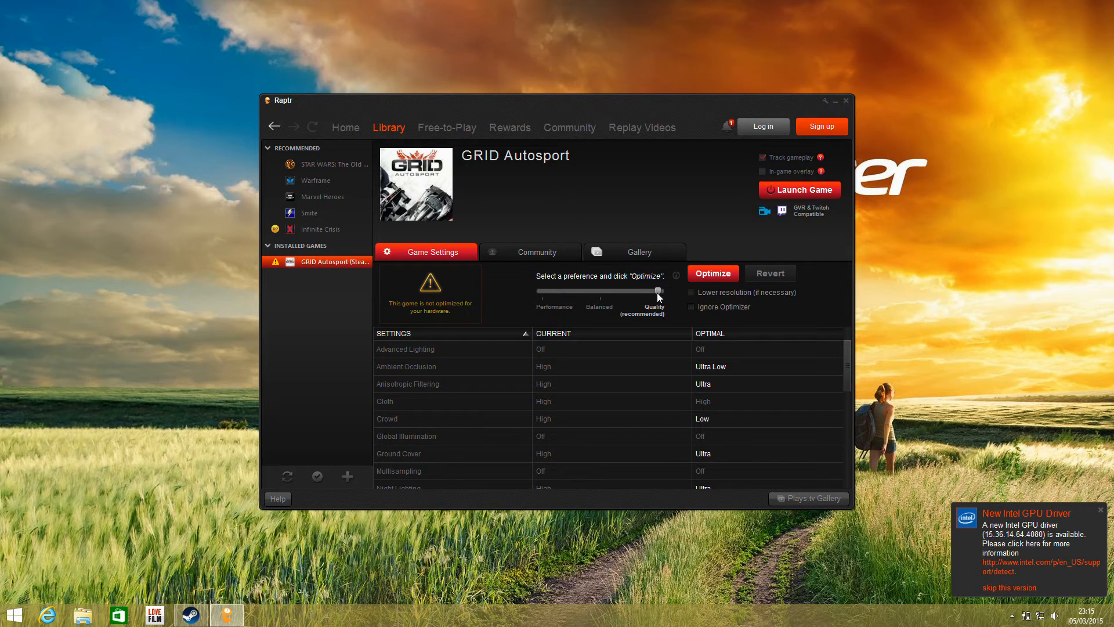
Review the Performance preset's optimal settings, then set the preset to Balanced
{"action": "left_click_drag", "start_coordinate": [657, 291], "coordinate": [544, 291]}
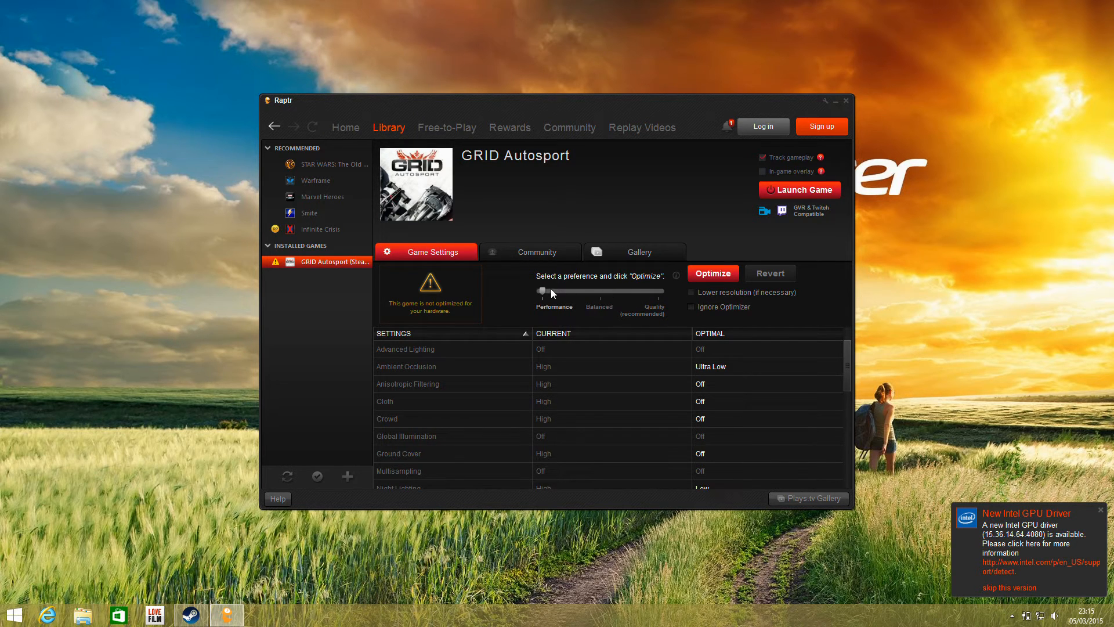
{"action": "mouse_move", "coordinate": [899, 370]}
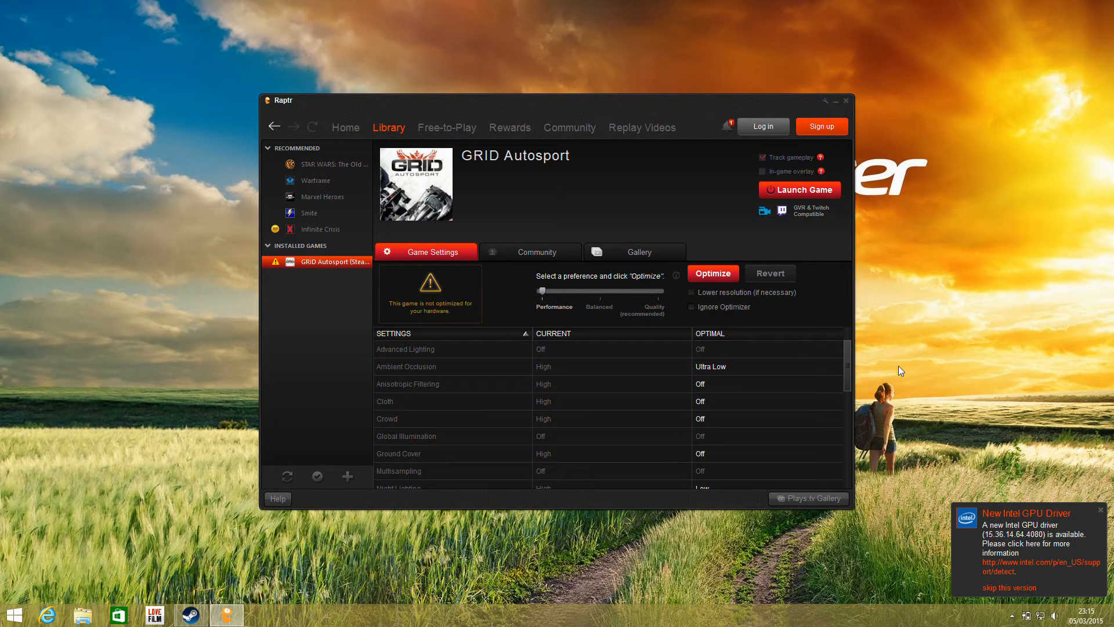
{"action": "scroll", "scroll_direction": "down", "scroll_amount": 3}
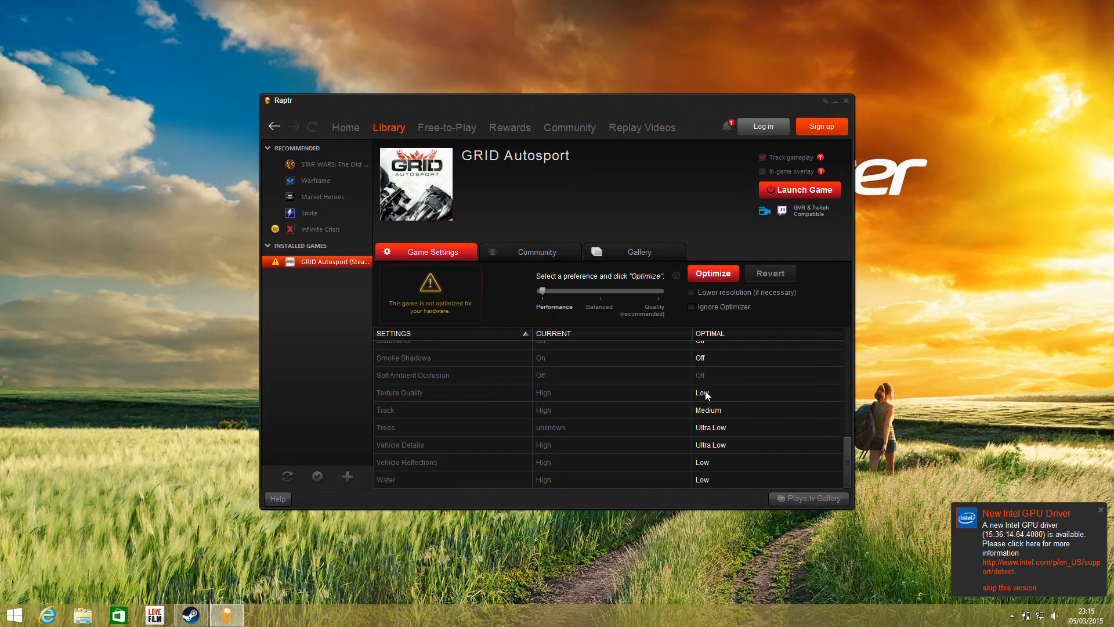
{"action": "mouse_move", "coordinate": [542, 286]}
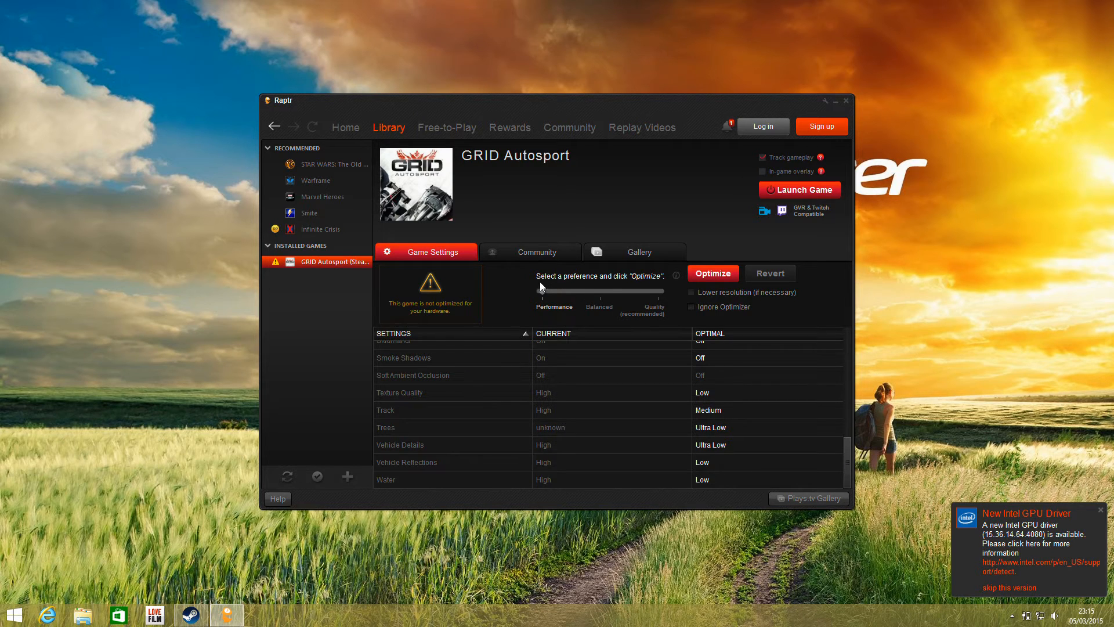
{"action": "left_click_drag", "start_coordinate": [541, 291], "coordinate": [600, 291]}
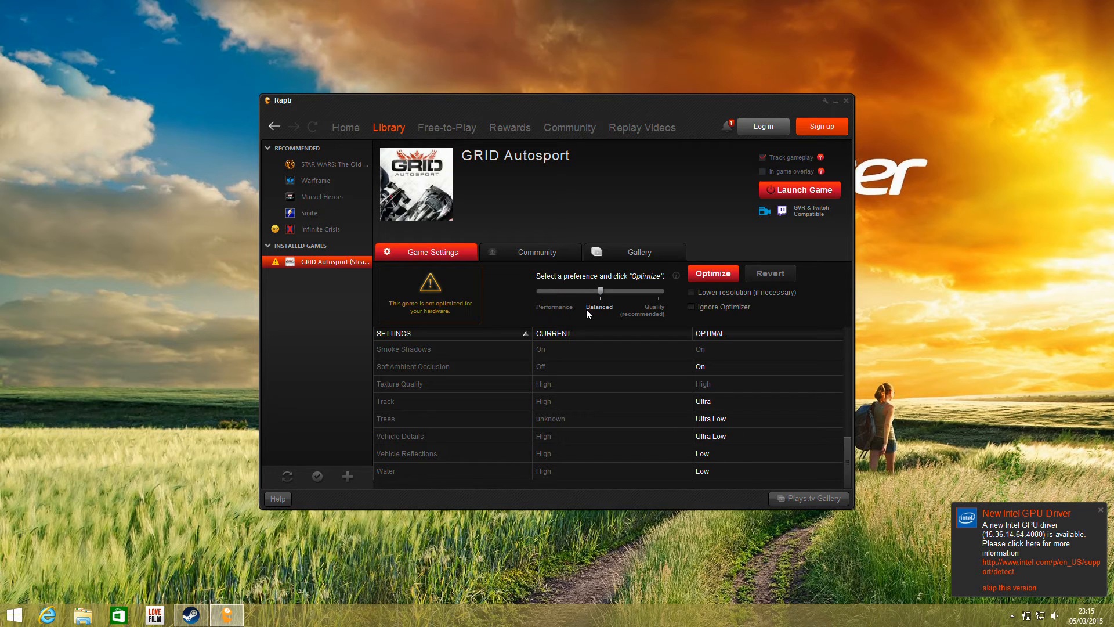
From the home dashboard, turn Record on and close the 'Record is now turned on' notice
{"action": "left_click", "coordinate": [345, 127]}
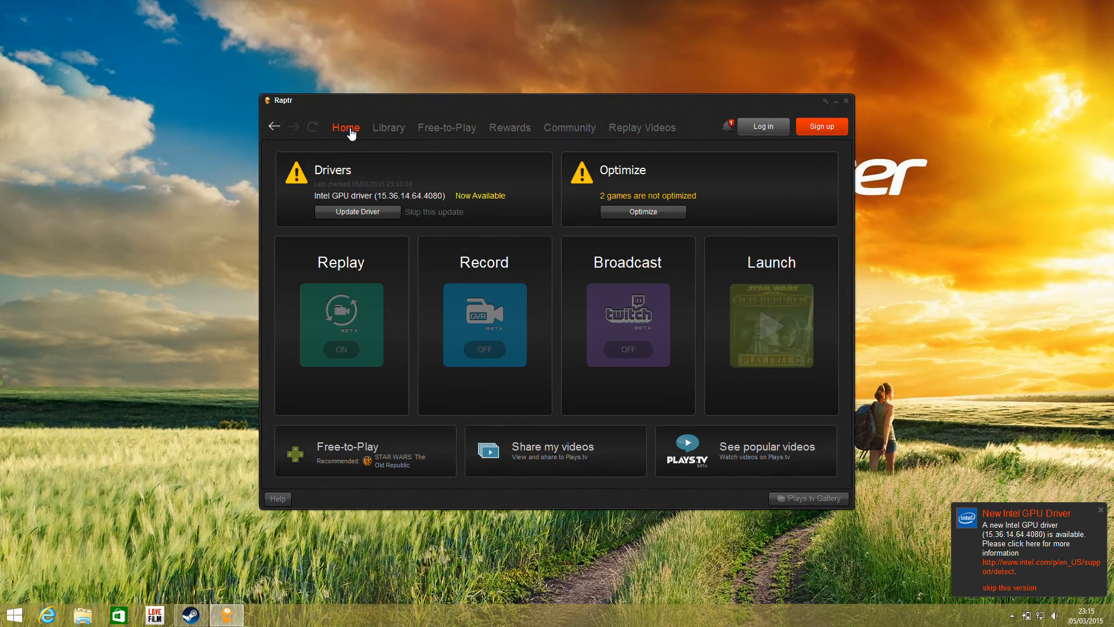
{"action": "mouse_move", "coordinate": [497, 270]}
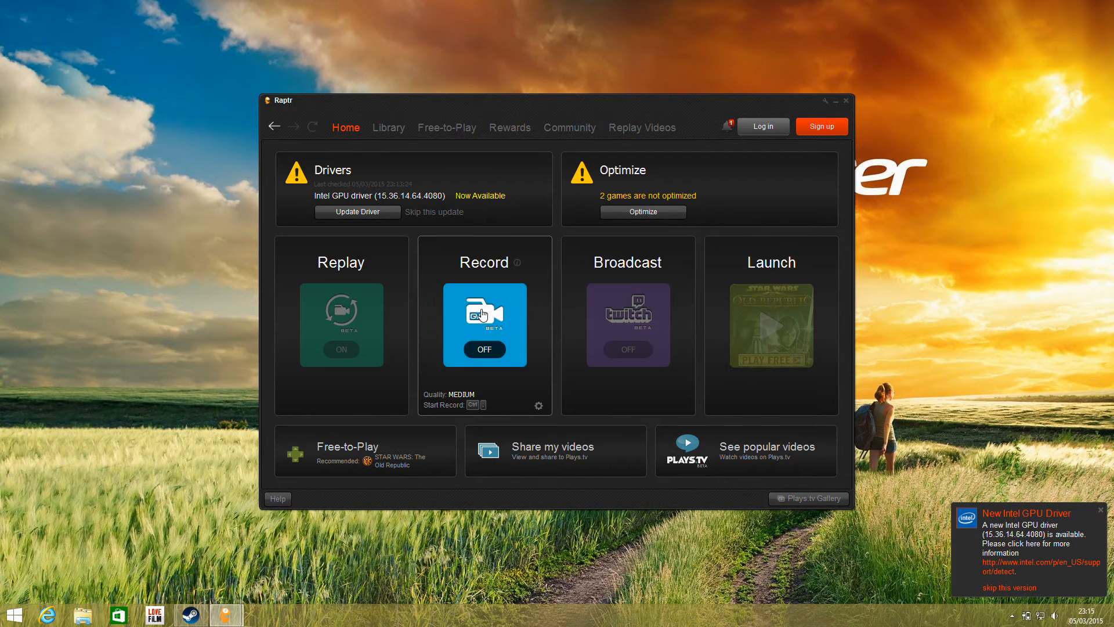
{"action": "left_click", "coordinate": [485, 349]}
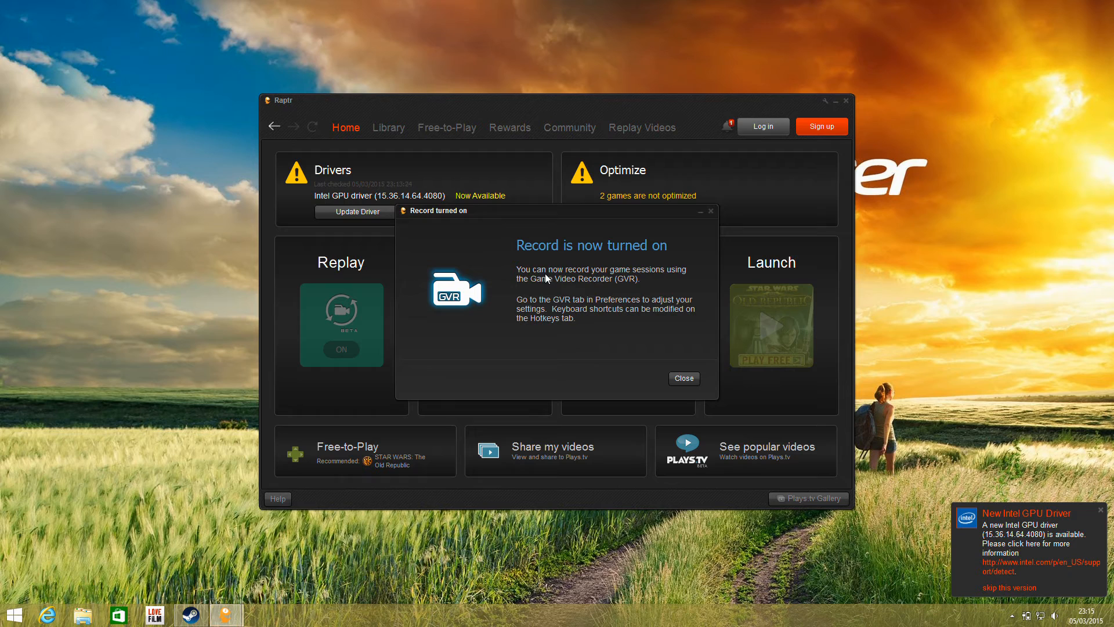
{"action": "left_click", "coordinate": [682, 378]}
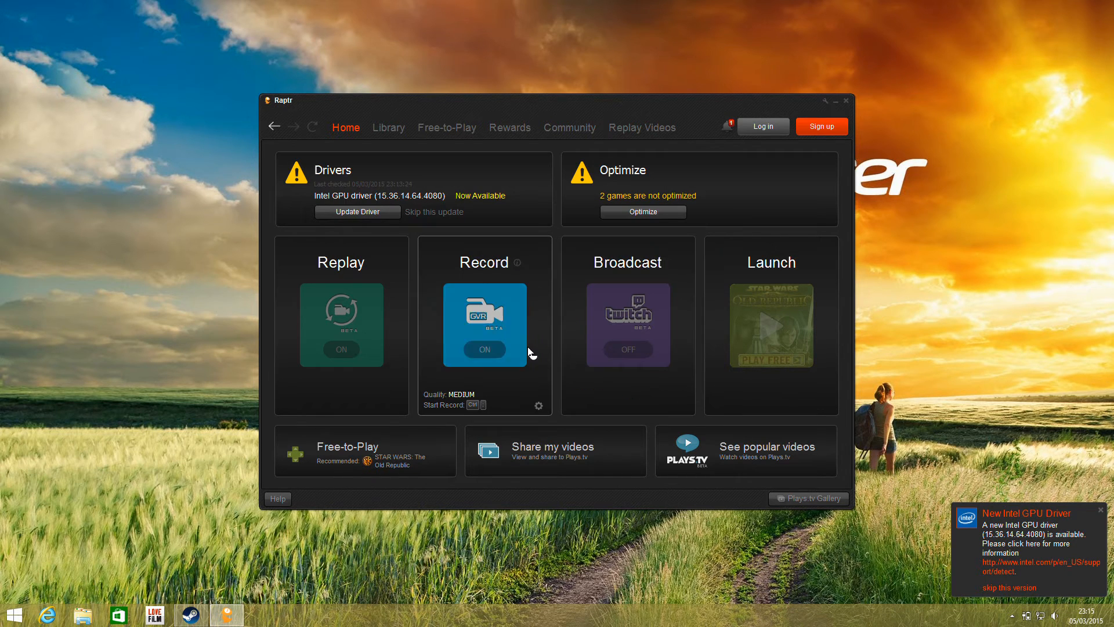
{"action": "mouse_move", "coordinate": [539, 406]}
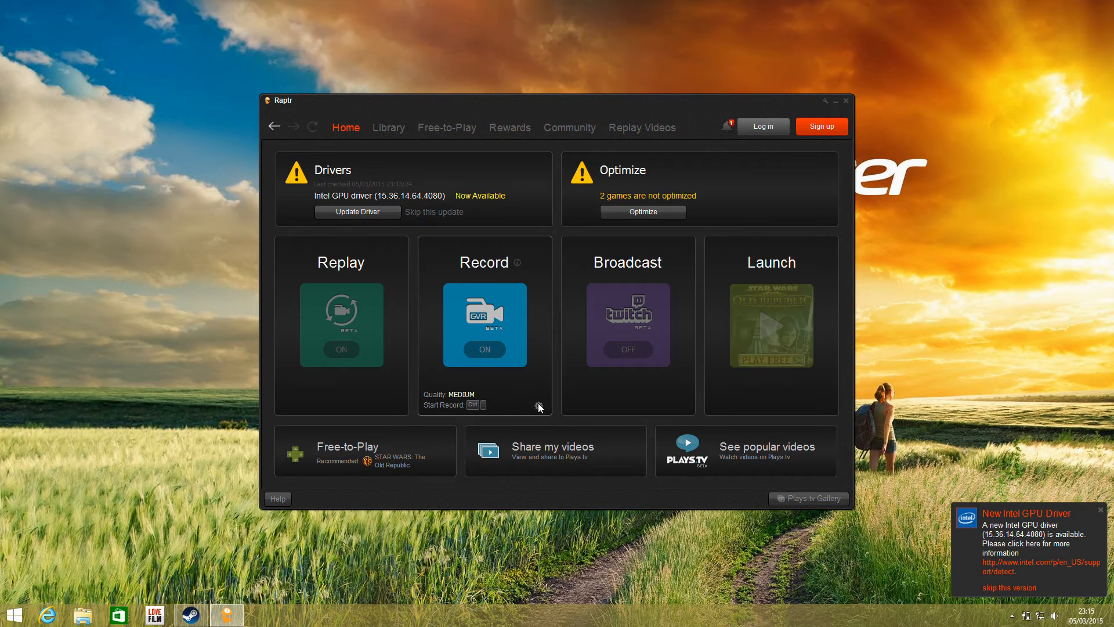
Review GVR's Quality presets, including Medium (5 Mb/s, 30 fps, 720p), then show Twitch preferences
{"action": "left_click", "coordinate": [539, 406]}
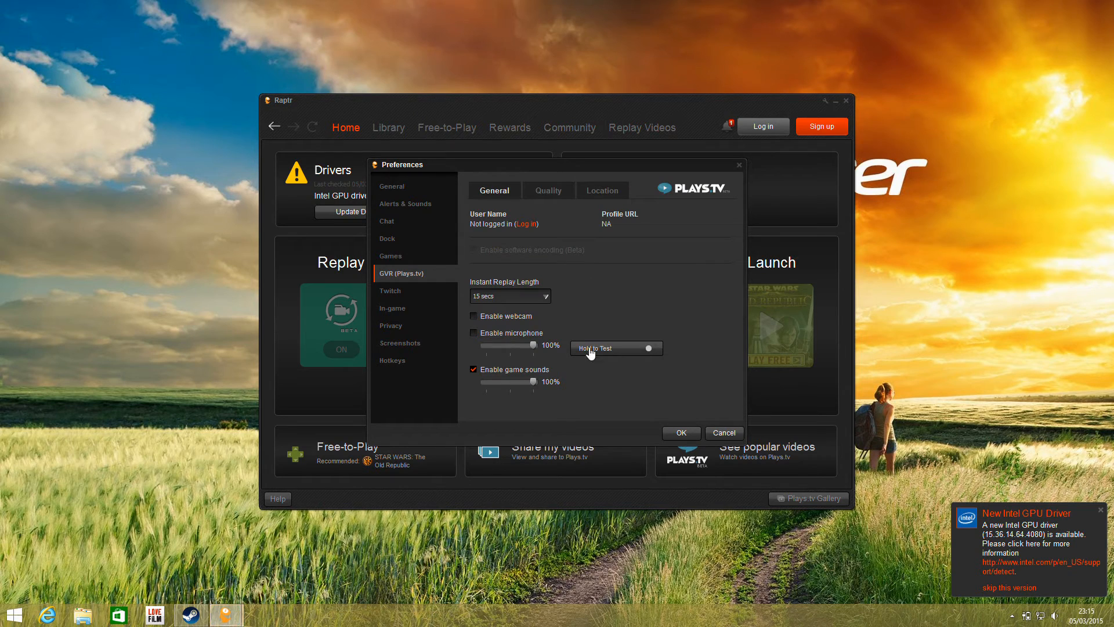
{"action": "left_click", "coordinate": [547, 190]}
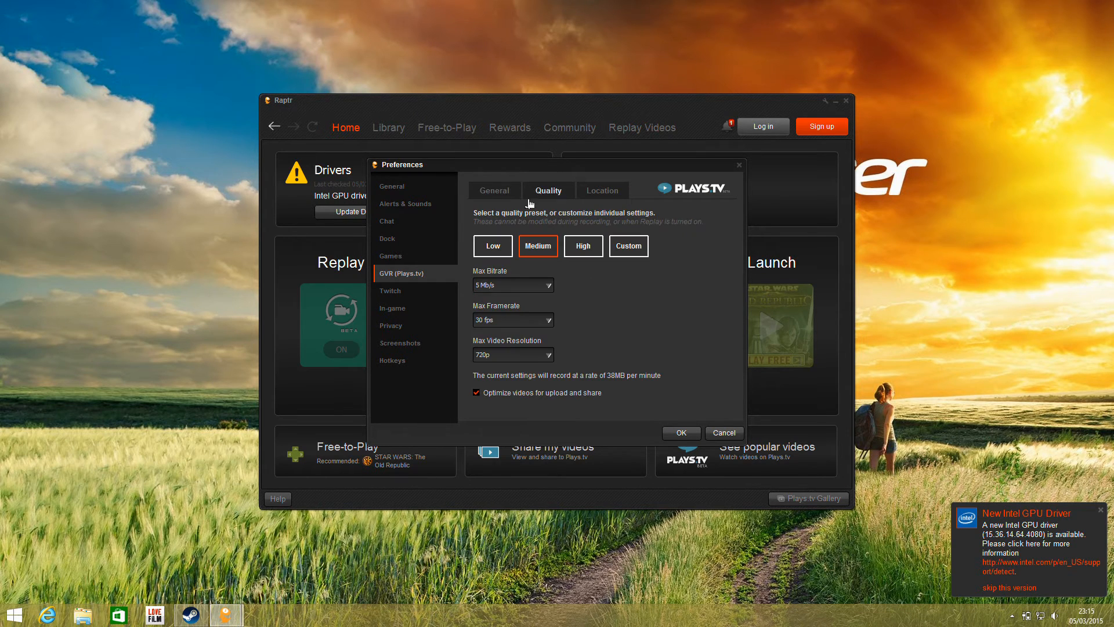
{"action": "mouse_move", "coordinate": [600, 237]}
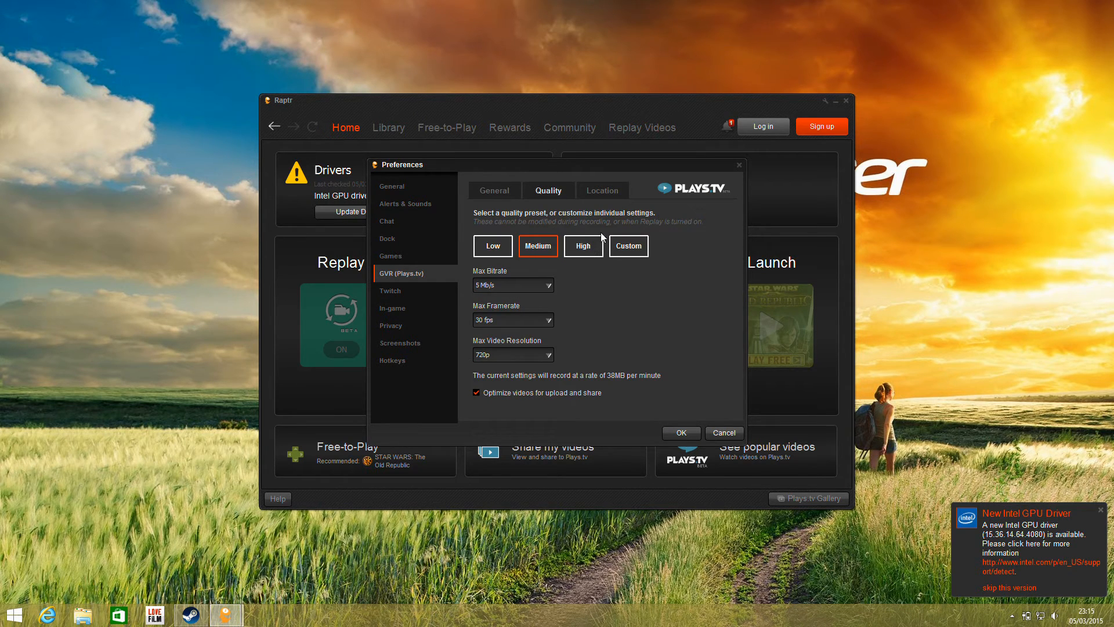
{"action": "mouse_move", "coordinate": [554, 227]}
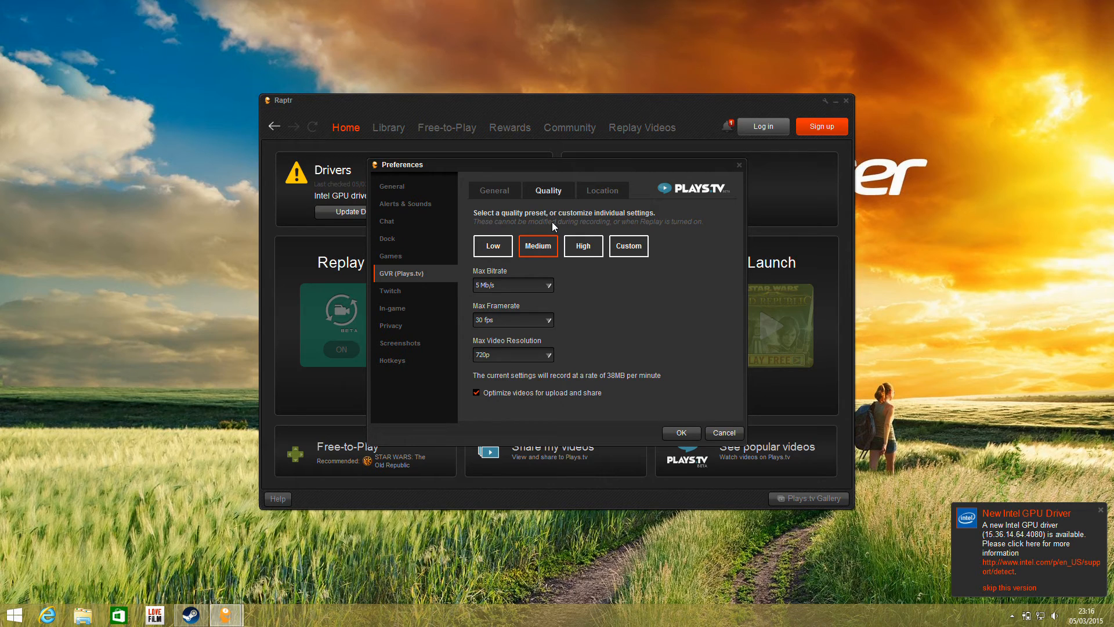
{"action": "left_click", "coordinate": [389, 291]}
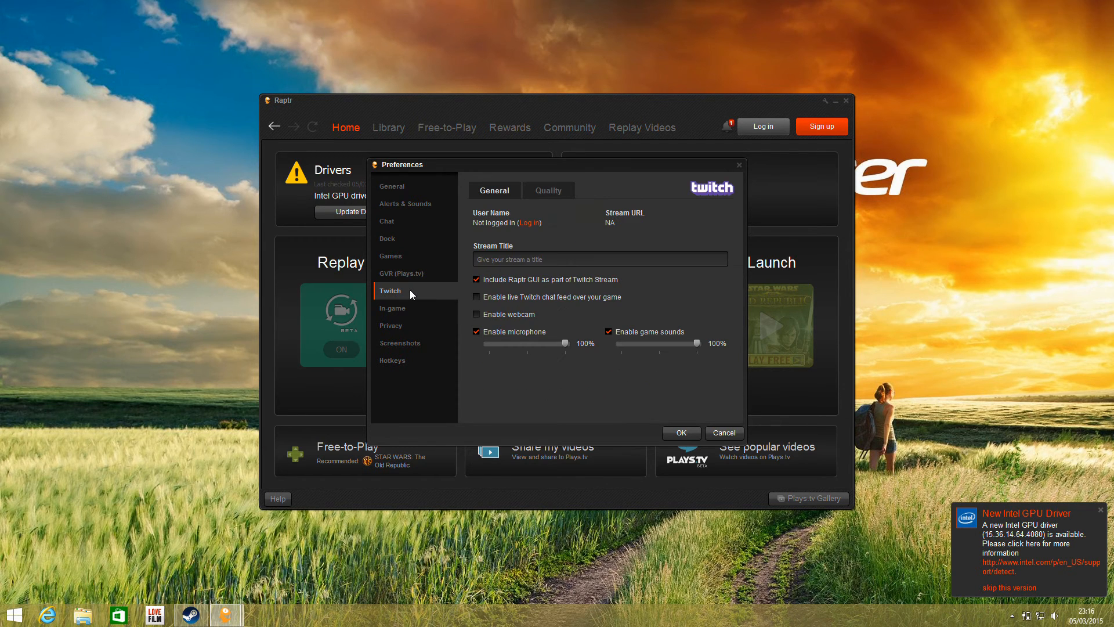